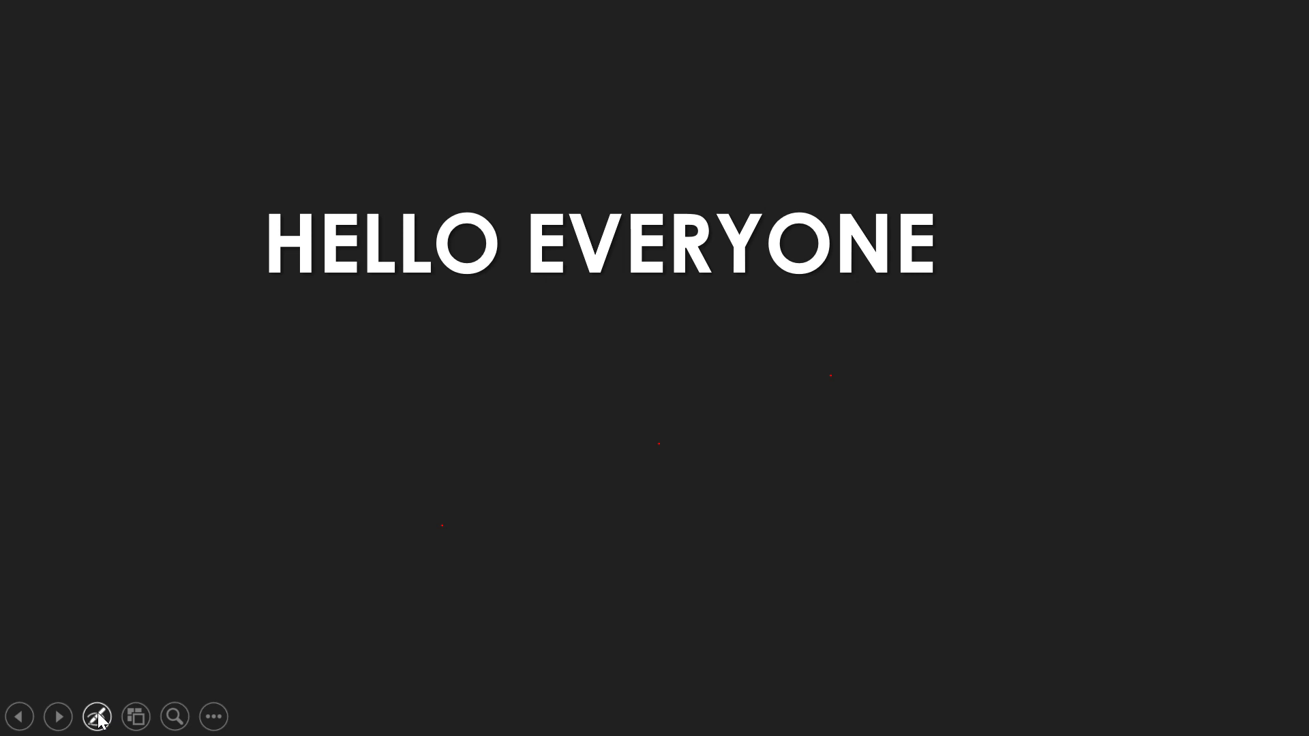
mouse_move(59, 716)
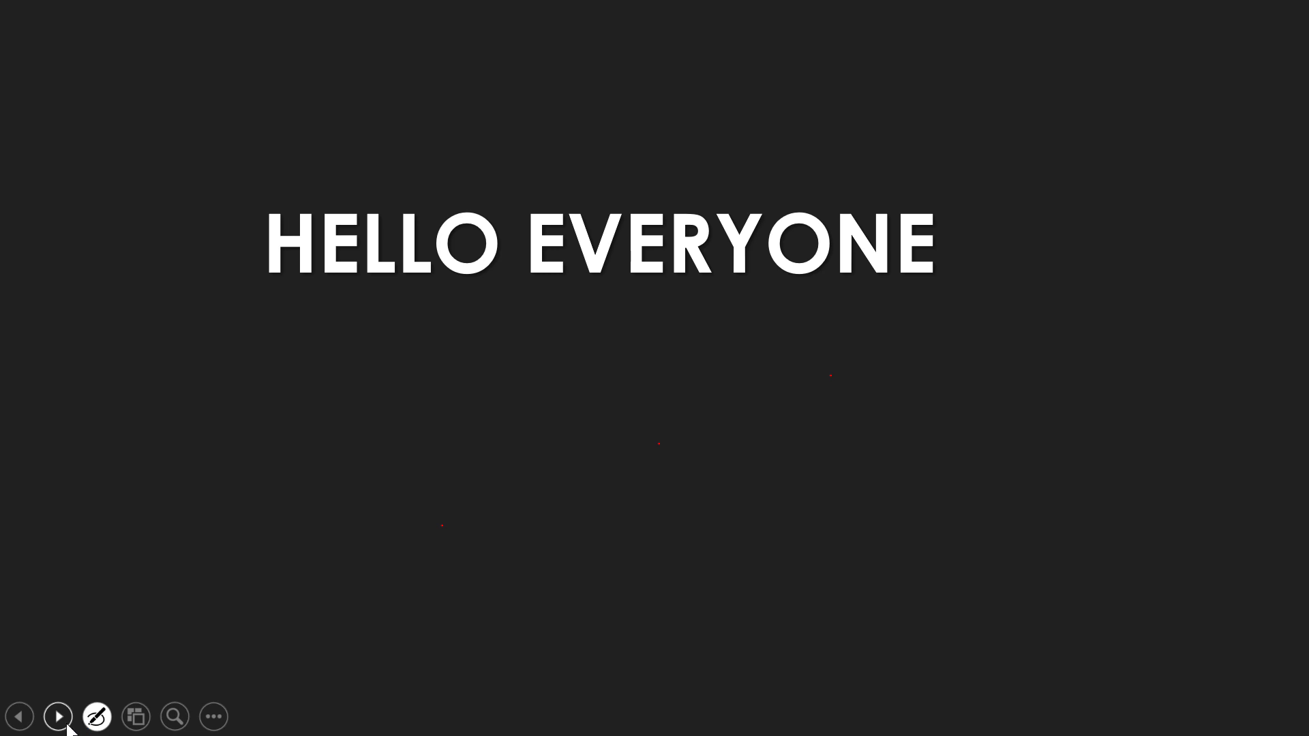
Advance the slideshow through the contents slide to the Physics weightage slide.
click(59, 716)
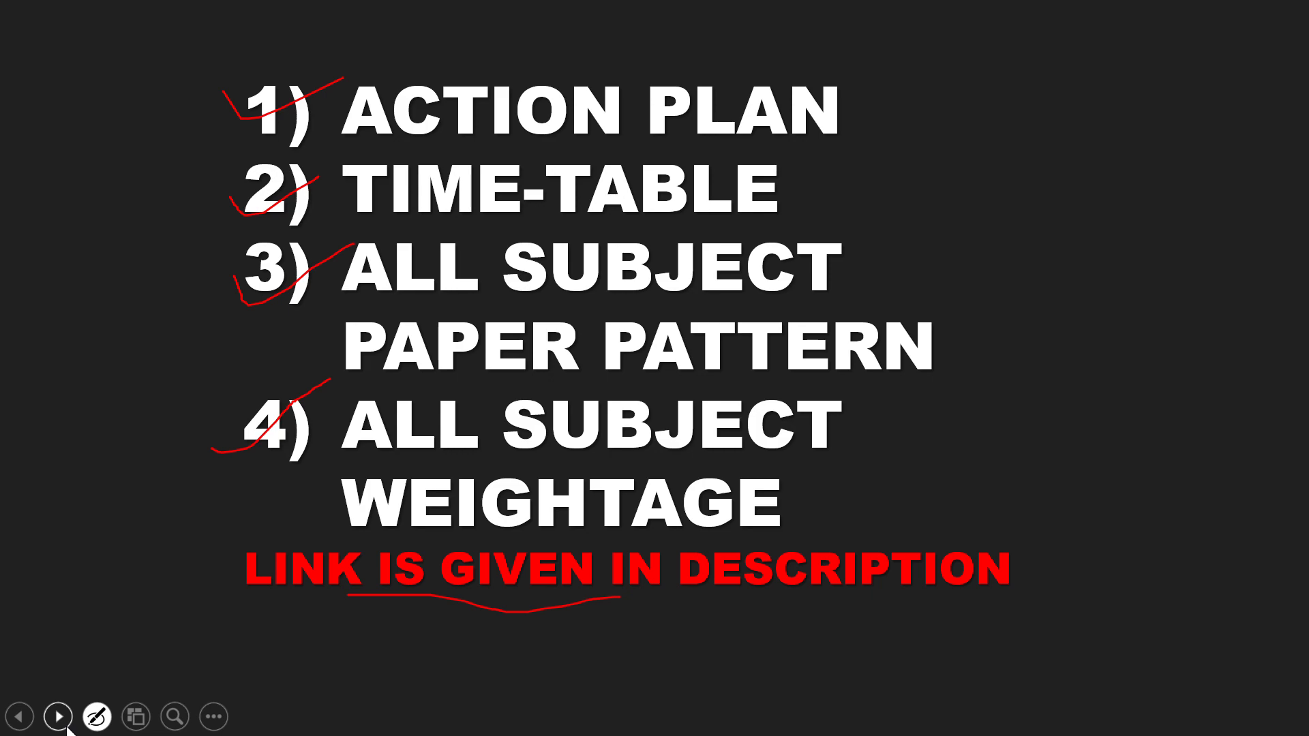
click(59, 716)
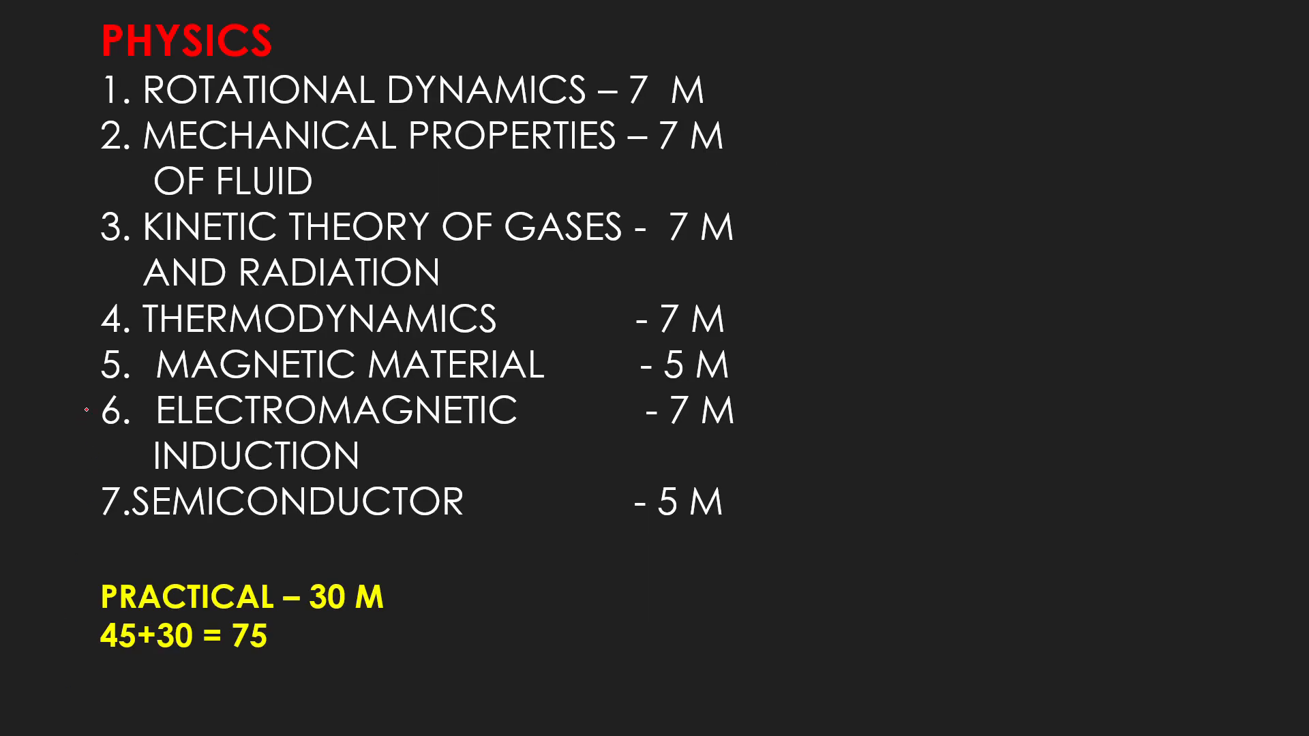
Underline the PHYSICS heading, draw a line beside the chapter list and underline the 7 M marks.
drag(105, 62, 188, 47)
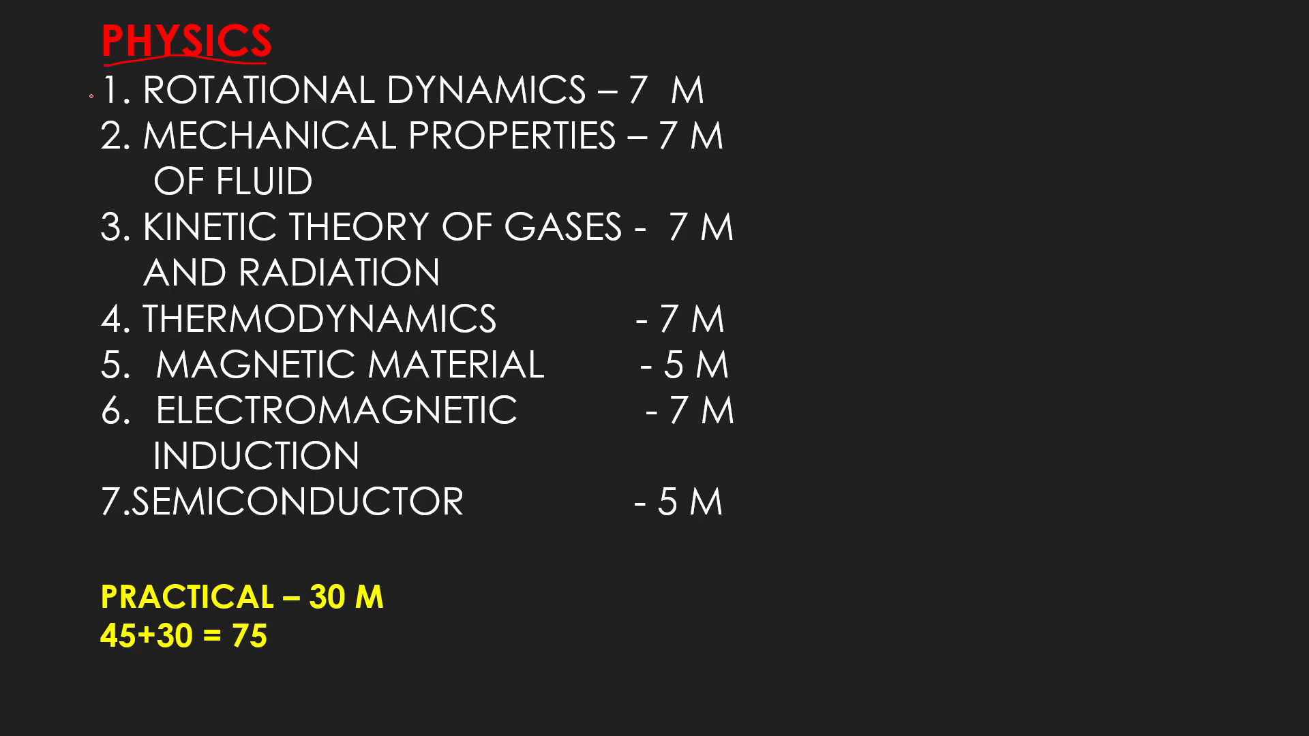
drag(90, 96, 98, 288)
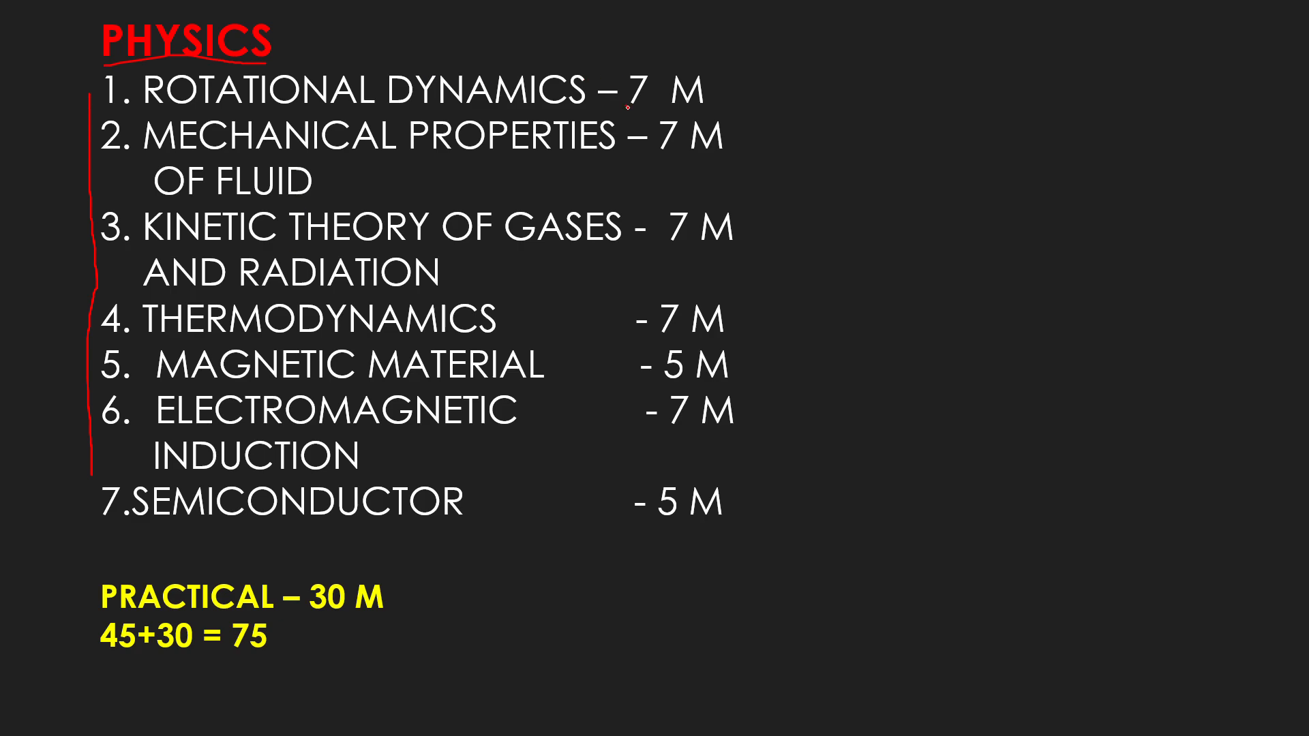
drag(628, 107, 714, 102)
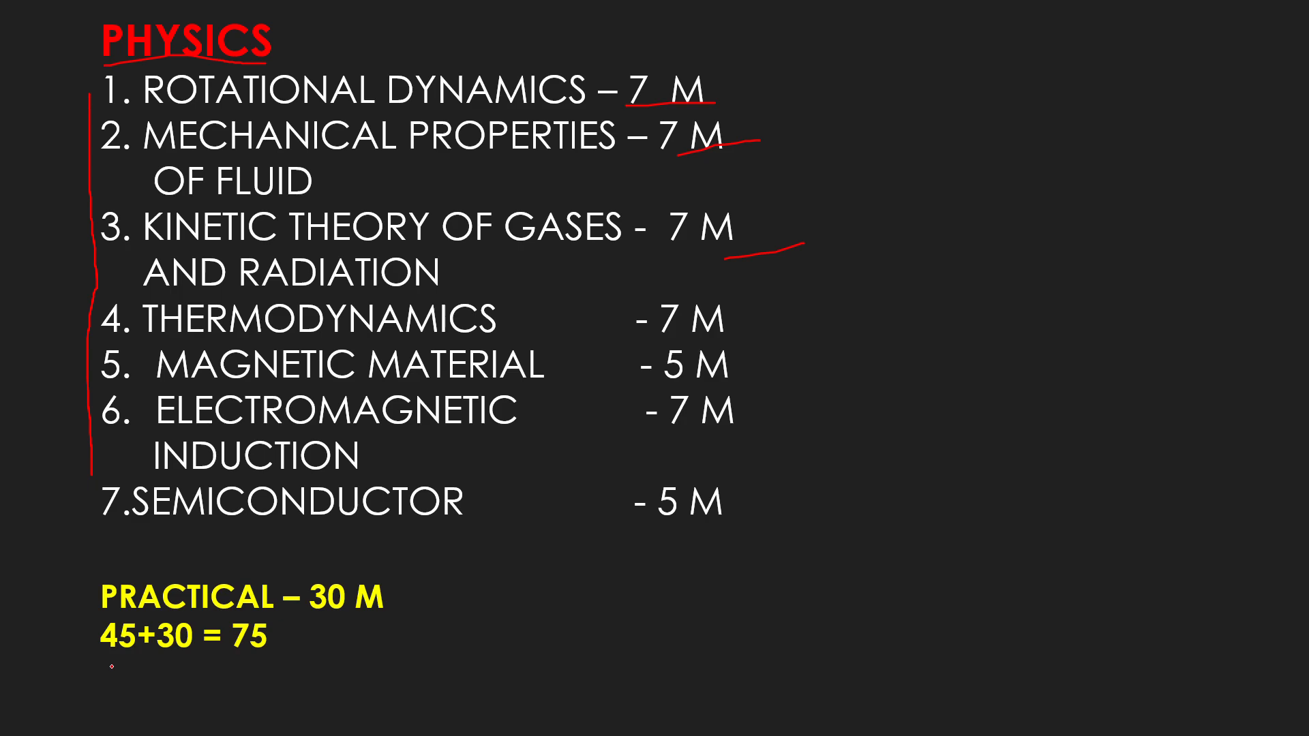
Underline the 45, 30 M practicals, 75 total and the 5 M magnetic material marks, then advance to Chemistry.
drag(109, 668, 138, 664)
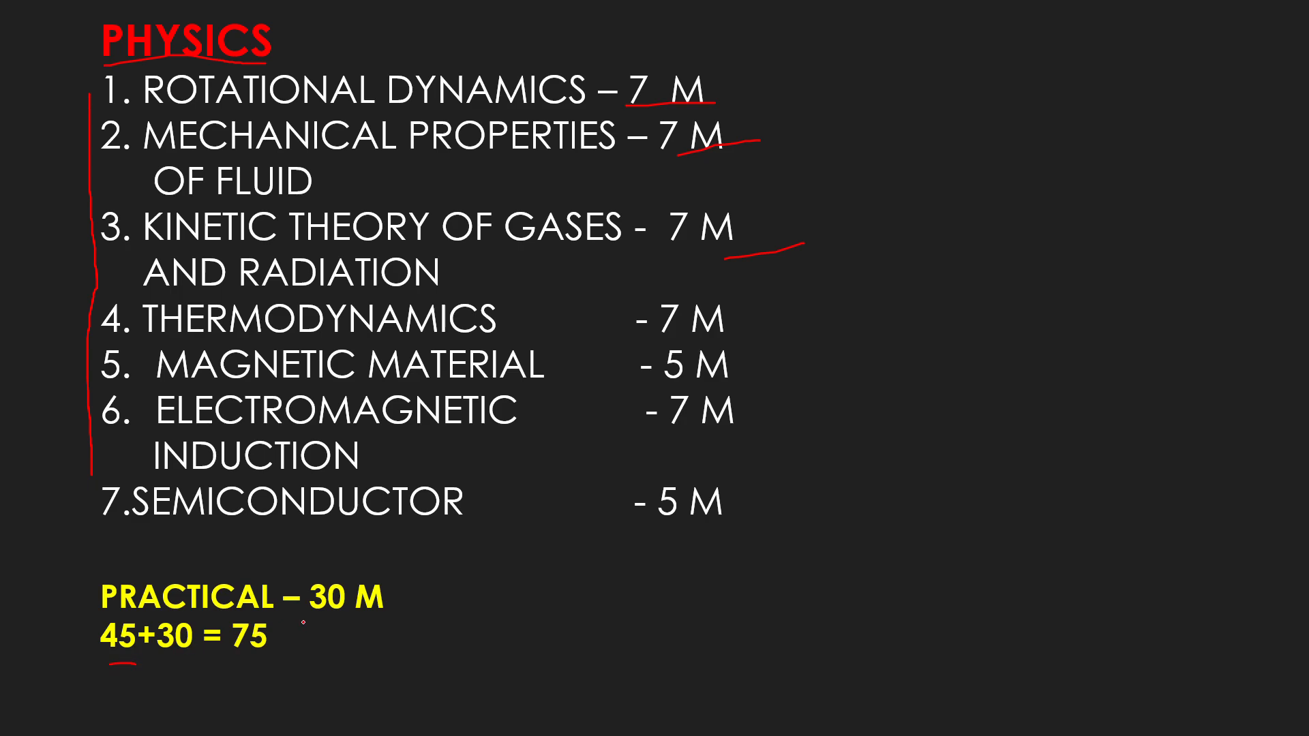
drag(300, 622, 389, 618)
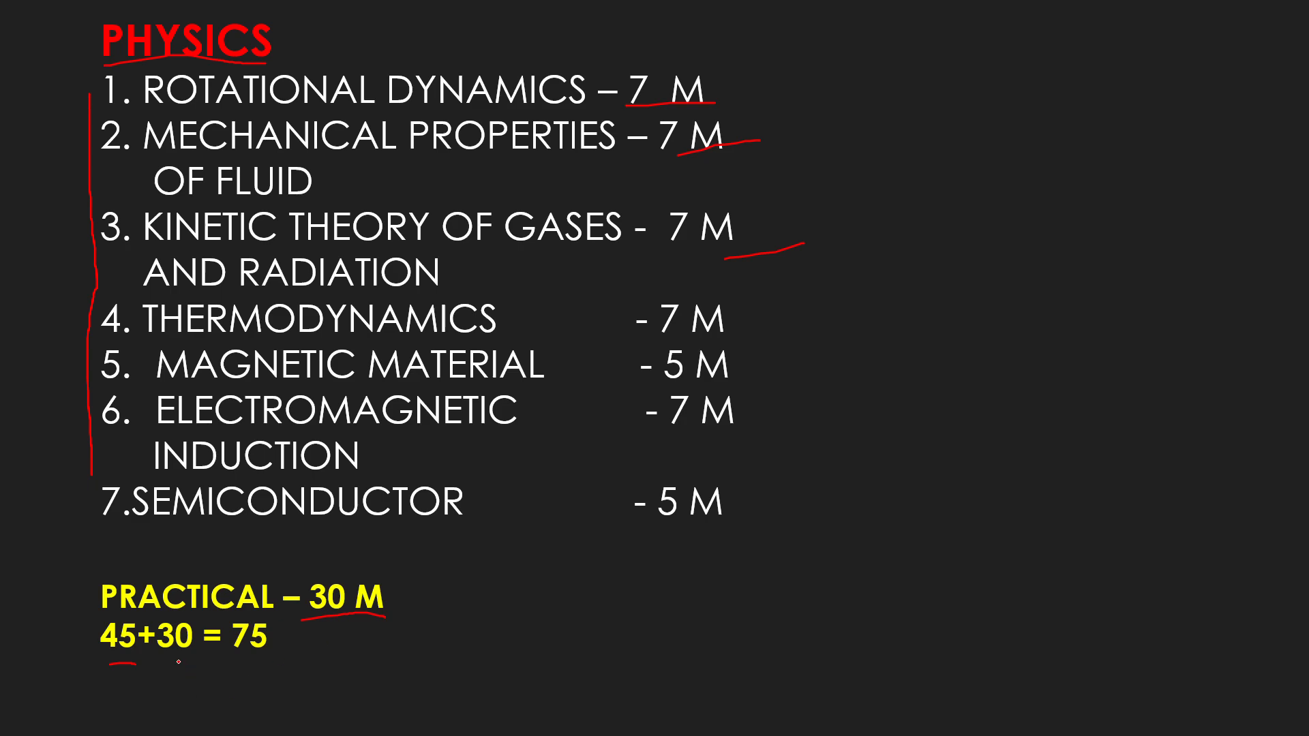
drag(176, 668, 213, 651)
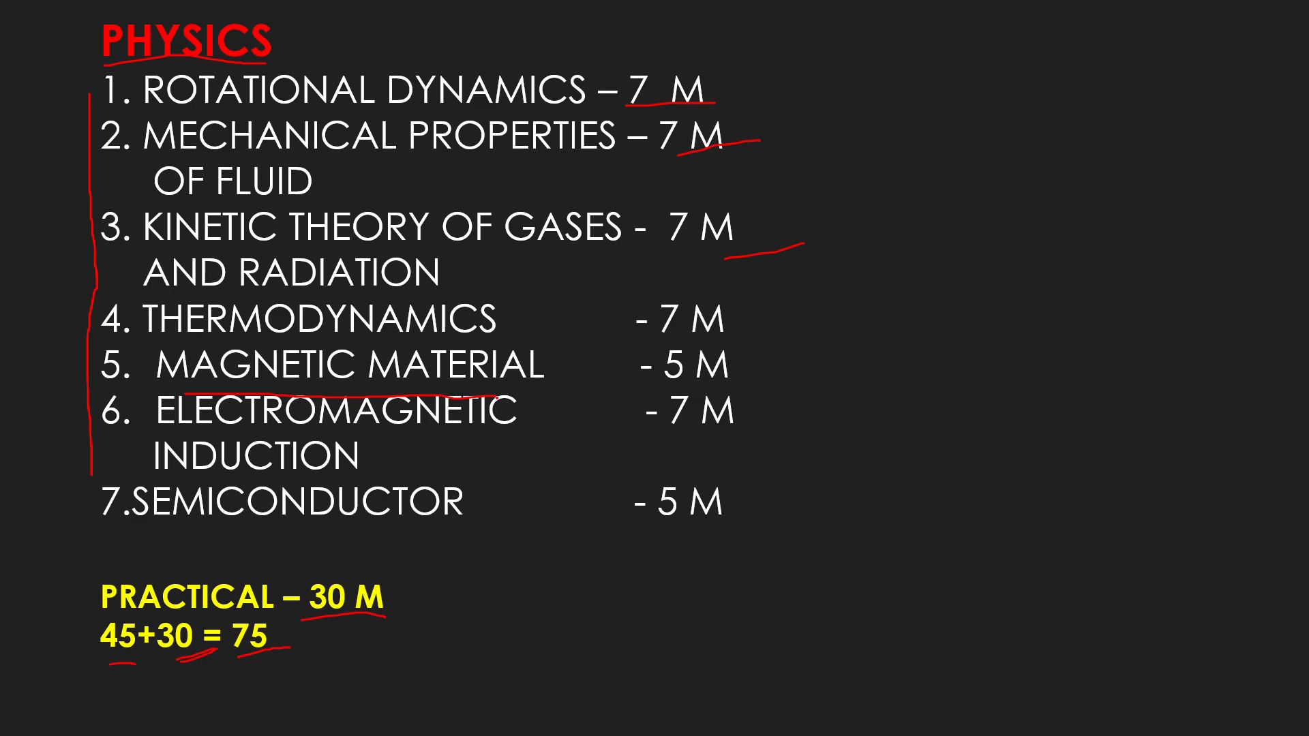
drag(664, 382, 734, 374)
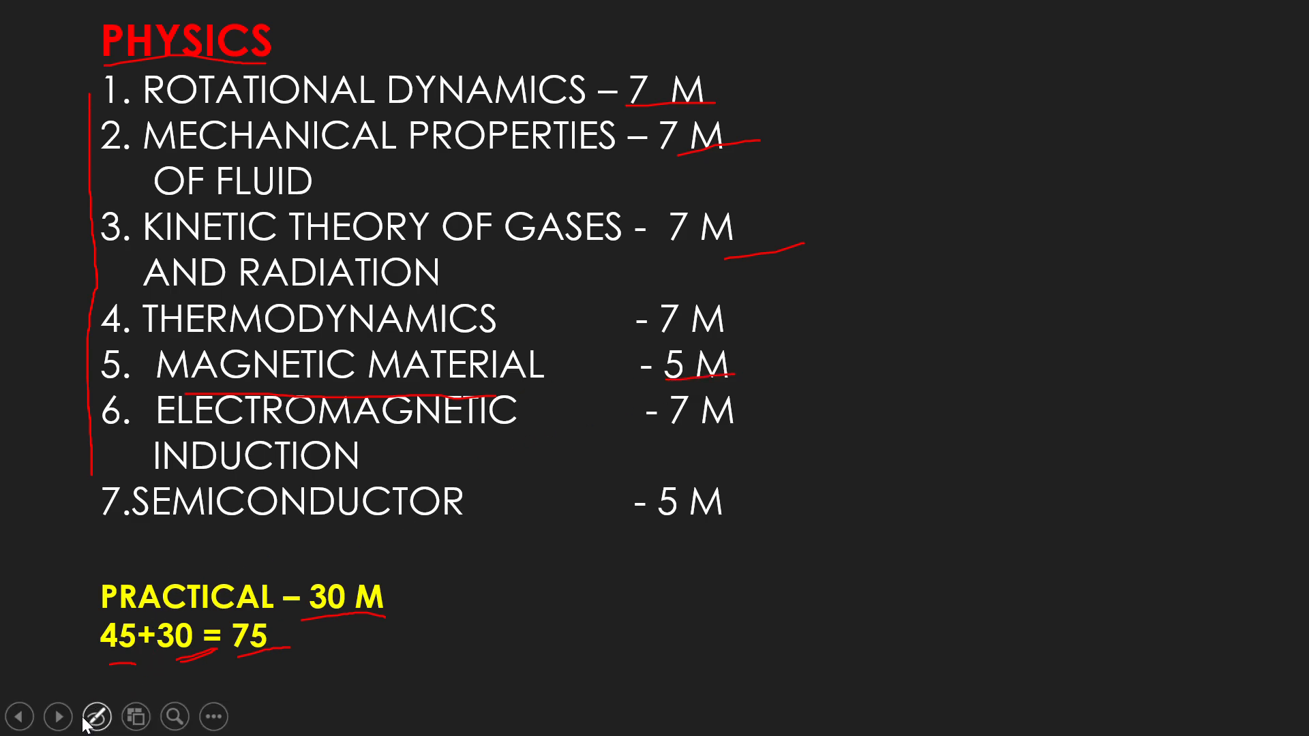
click(57, 716)
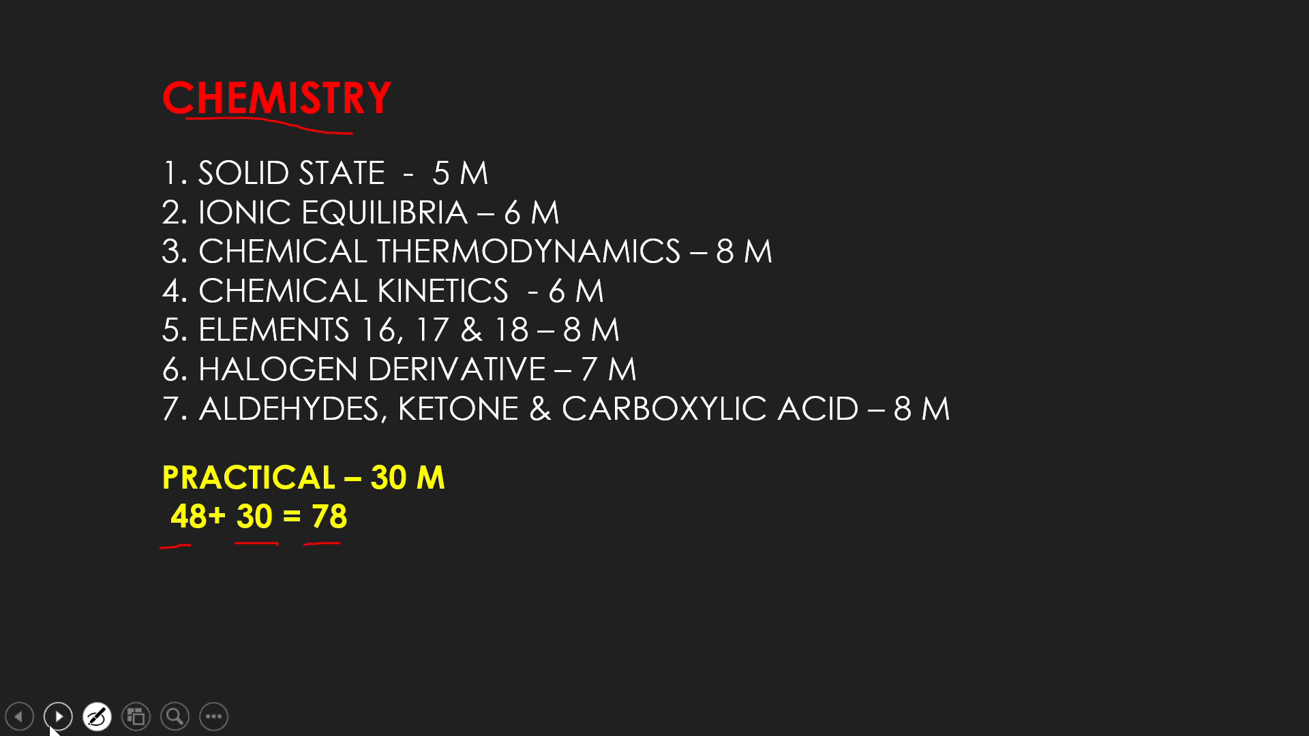
Advance to the Maths slide, underline the 60 + 20 = 80 M total, and advance to Biology.
click(59, 716)
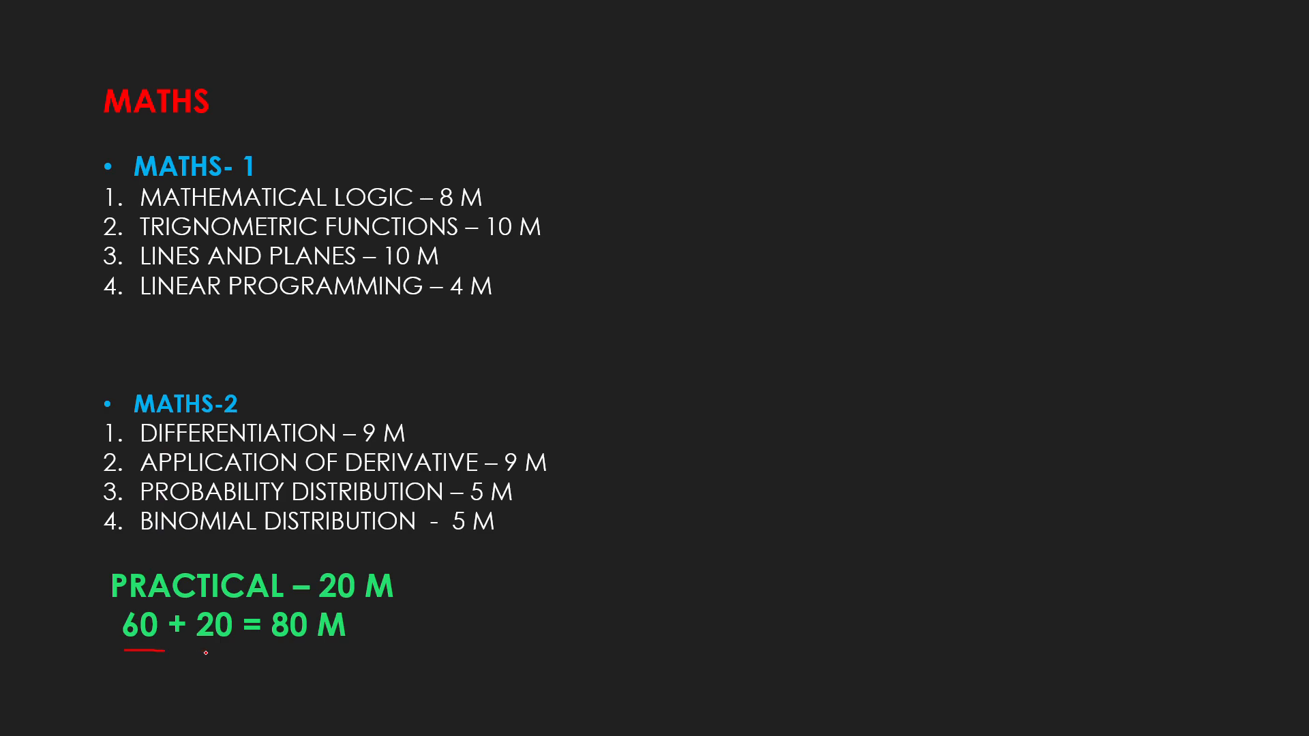
drag(200, 653, 237, 653)
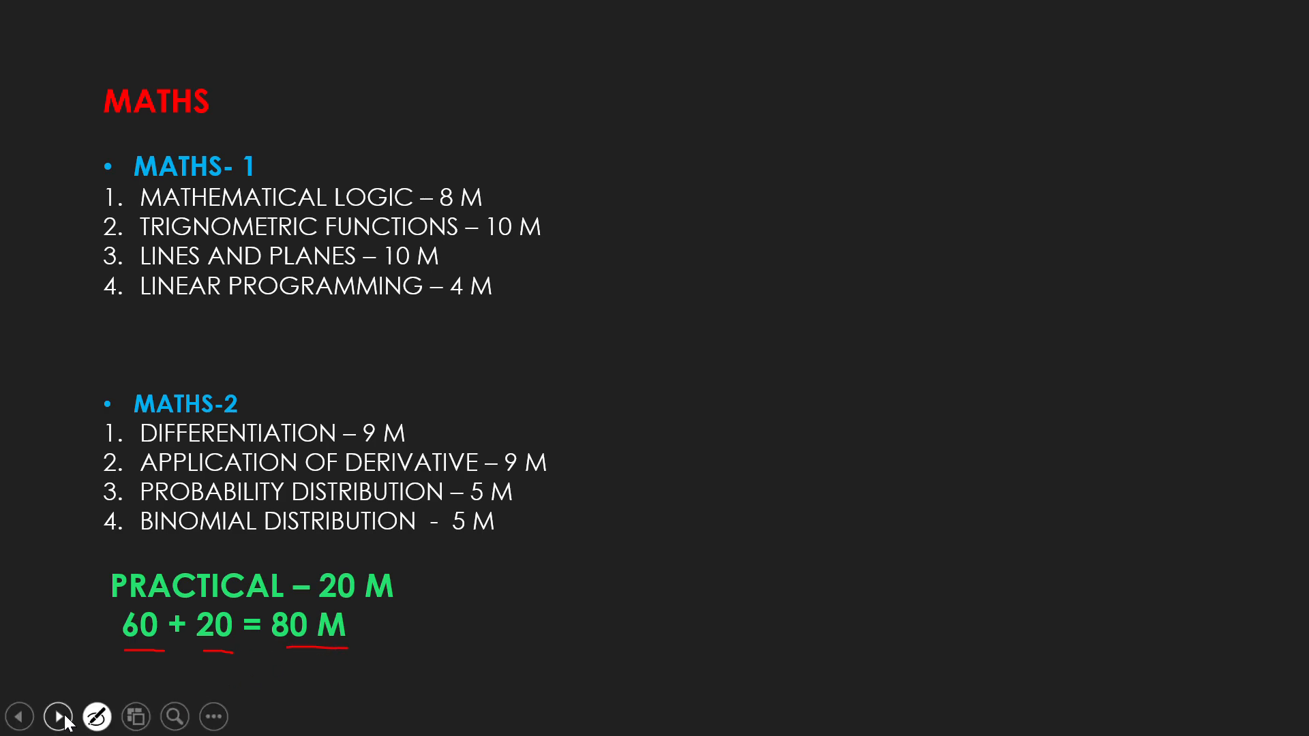
click(58, 716)
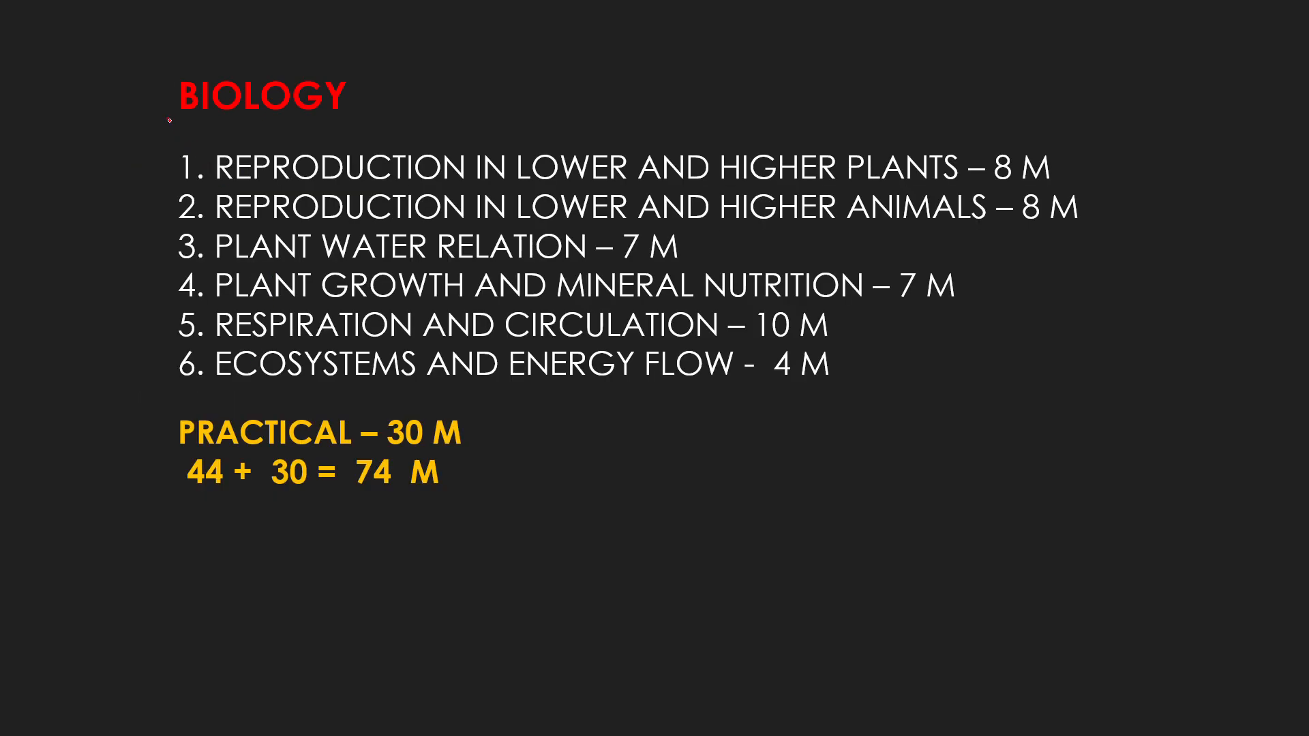
Underline the BIOLOGY heading and the 44 + 30 = 74 M total, then advance to the percentage slide.
drag(172, 125, 334, 125)
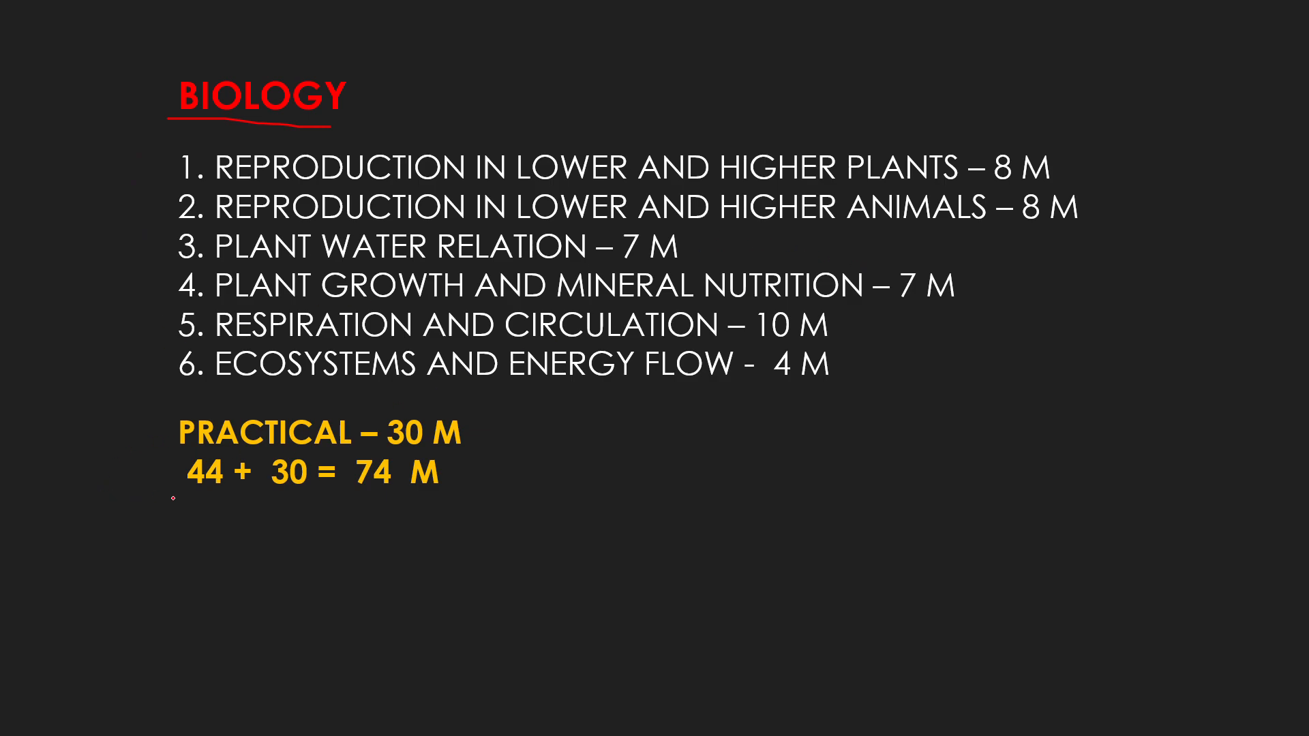
drag(172, 499, 227, 499)
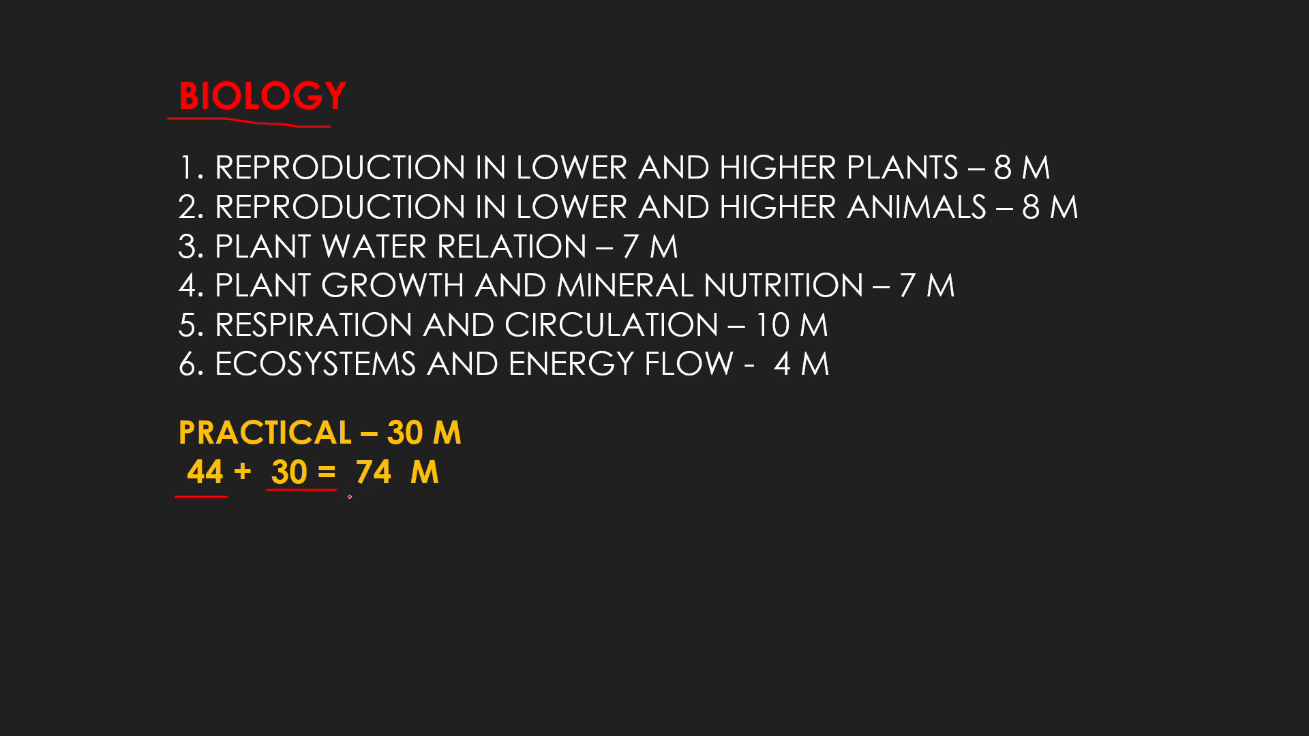
drag(349, 499, 437, 500)
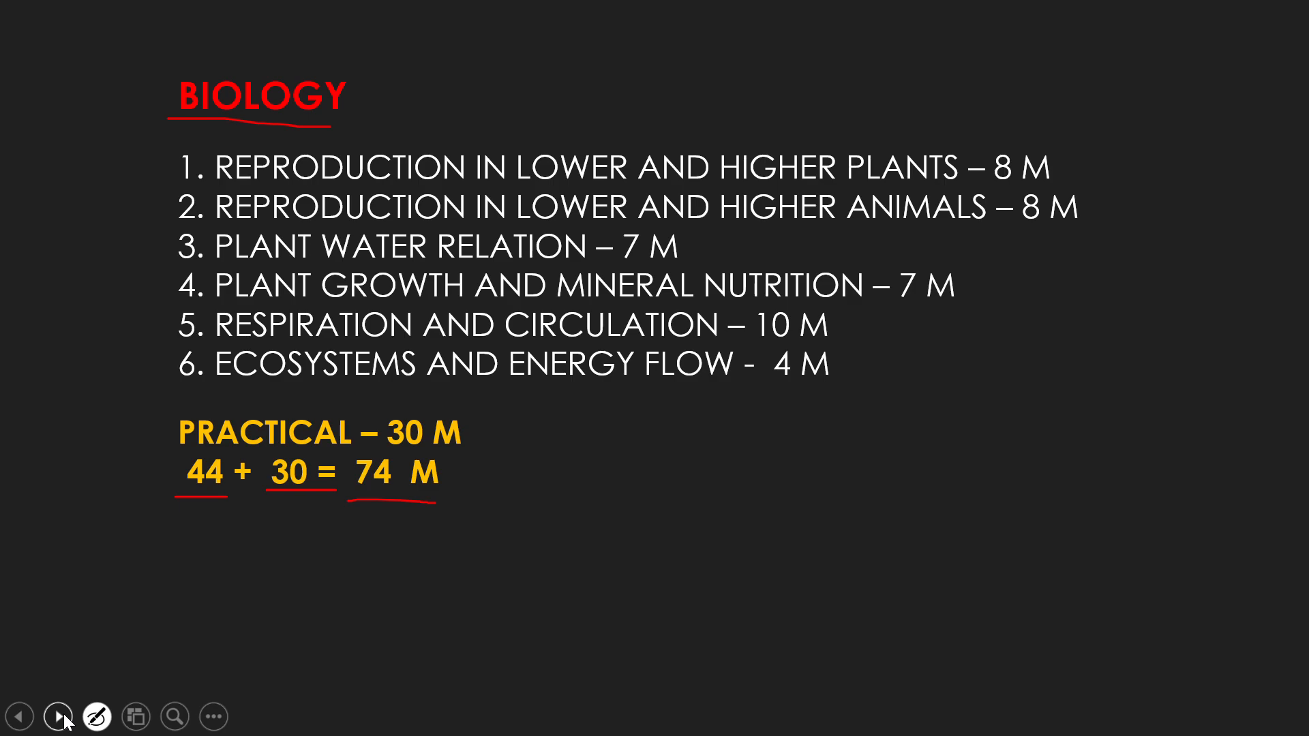
click(58, 716)
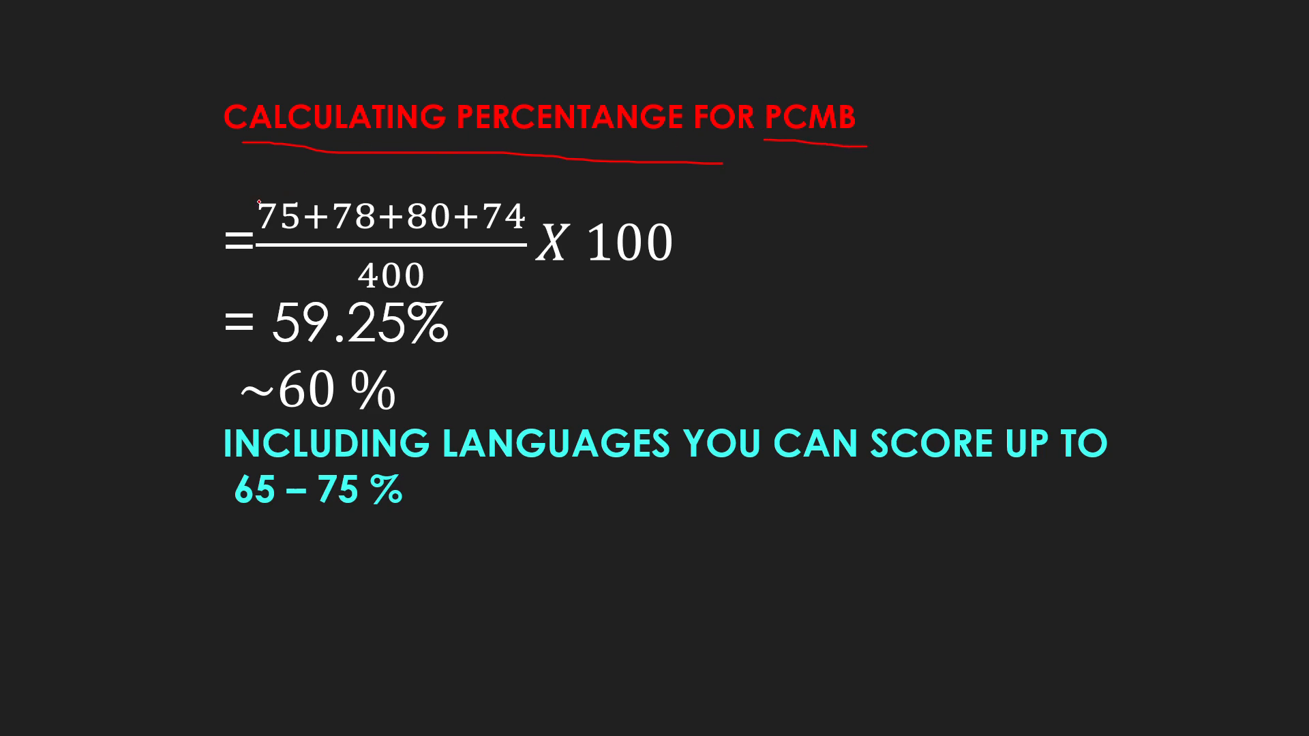
Tick the 75, 78, 80 and 74 totals and underline 59.25%, ~60 %, CAN and the 65 – 75 % range.
drag(255, 204, 385, 196)
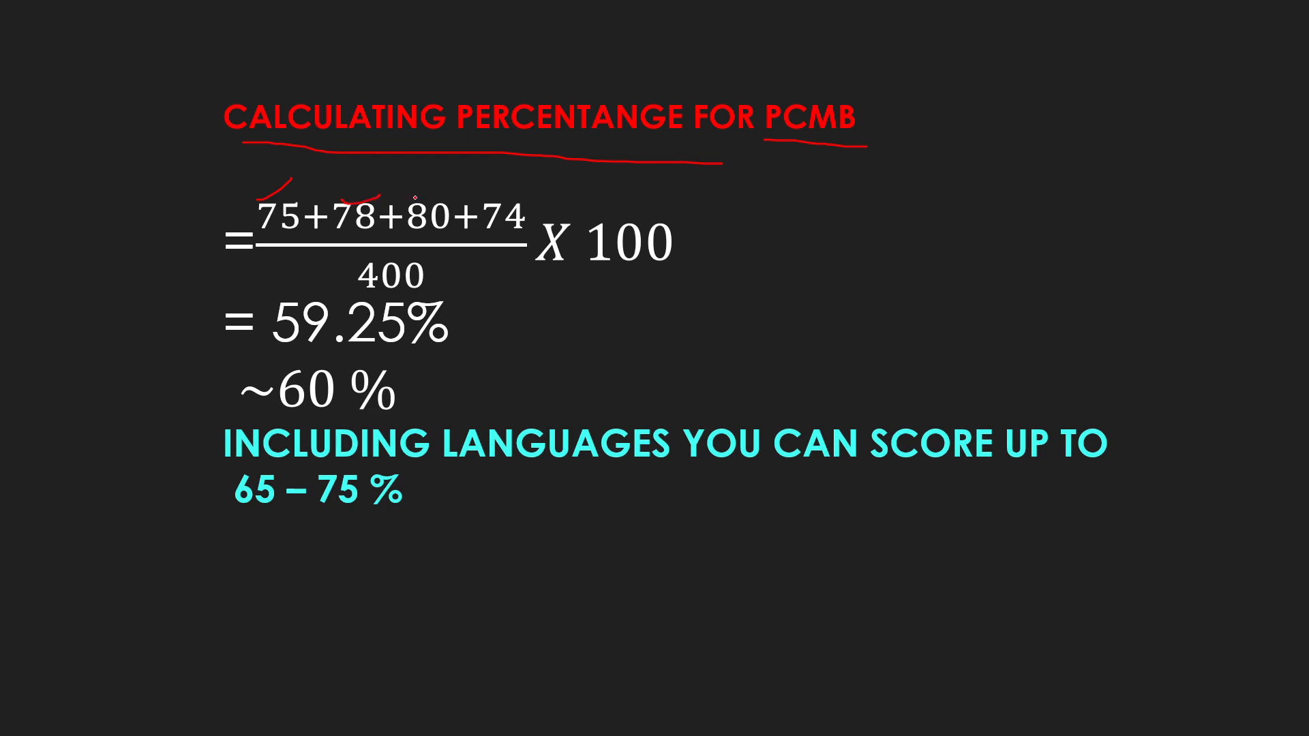
drag(417, 192, 492, 162)
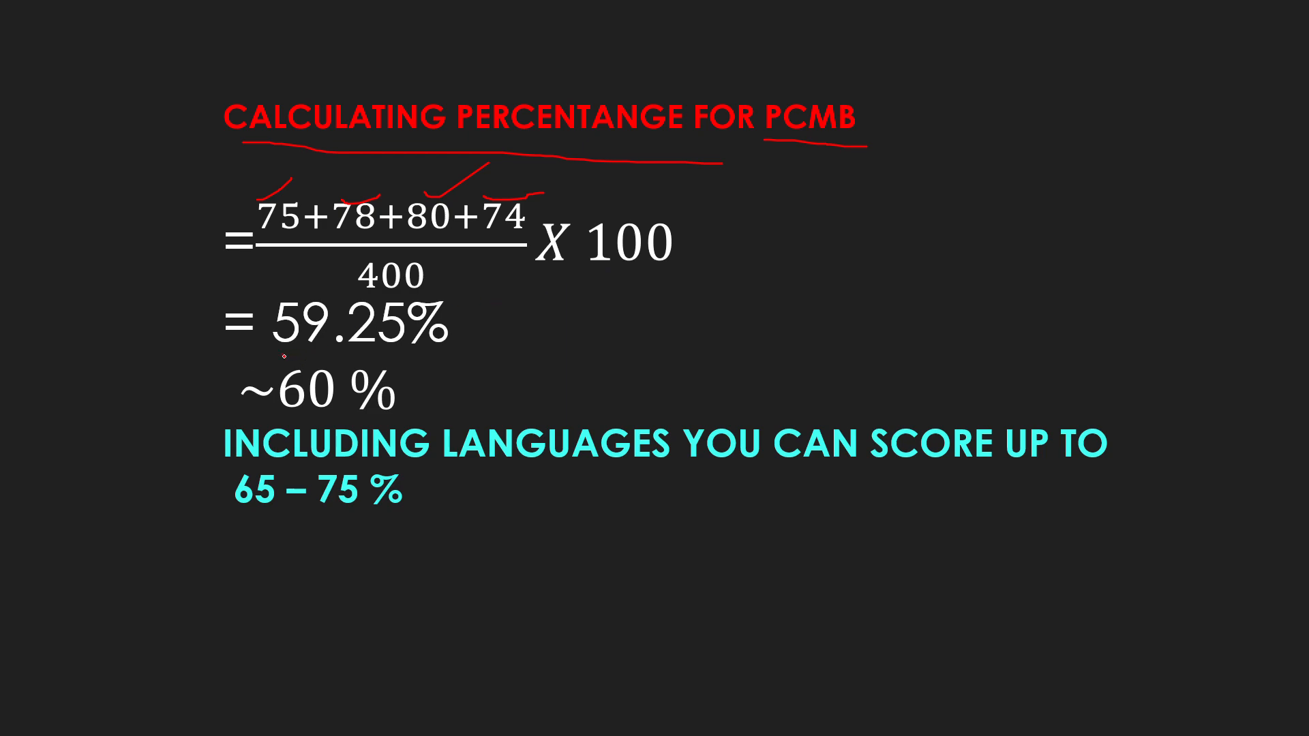
drag(283, 355, 449, 353)
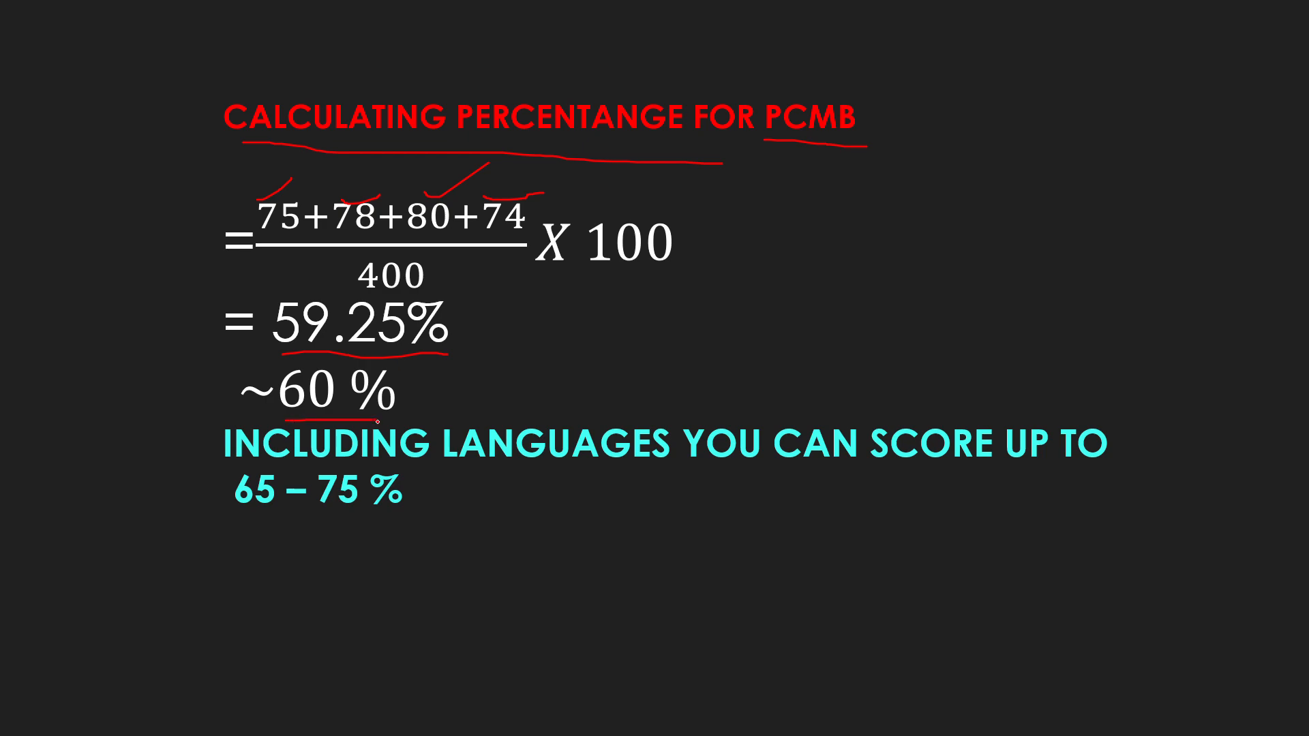
mouse_move(885, 484)
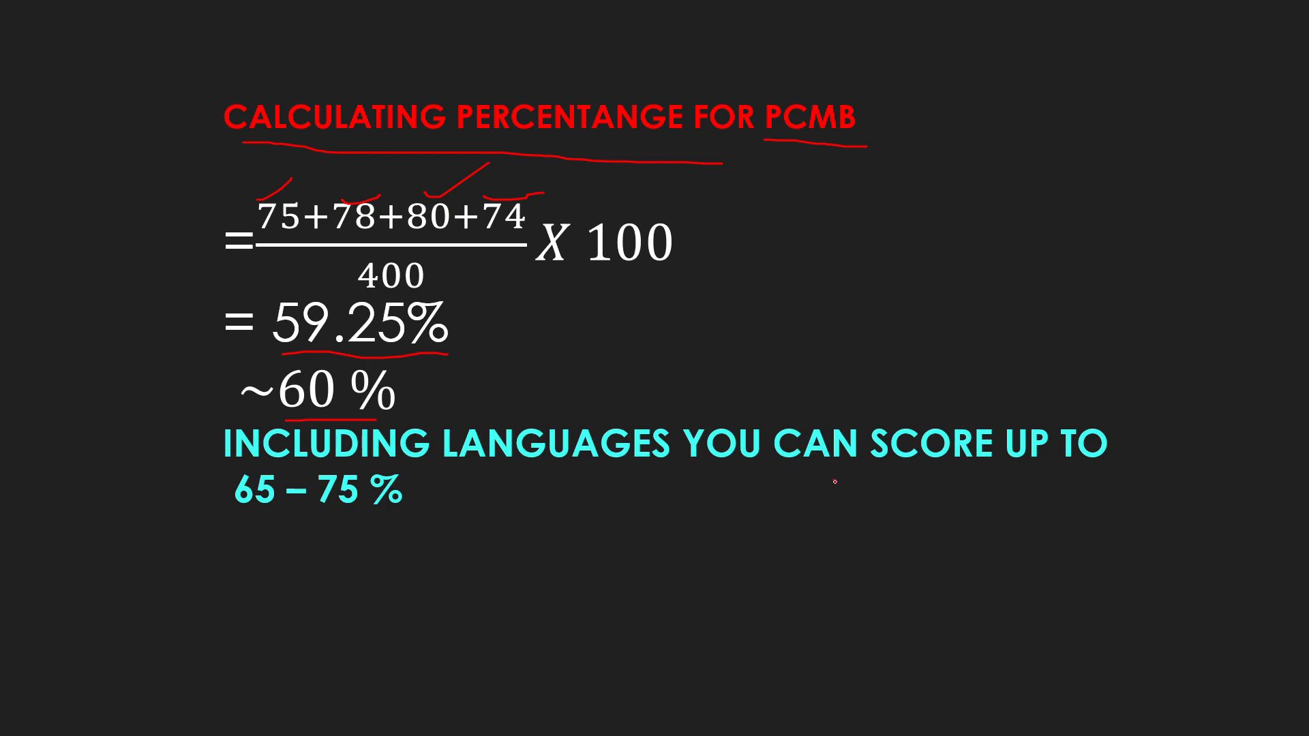
drag(835, 480, 885, 483)
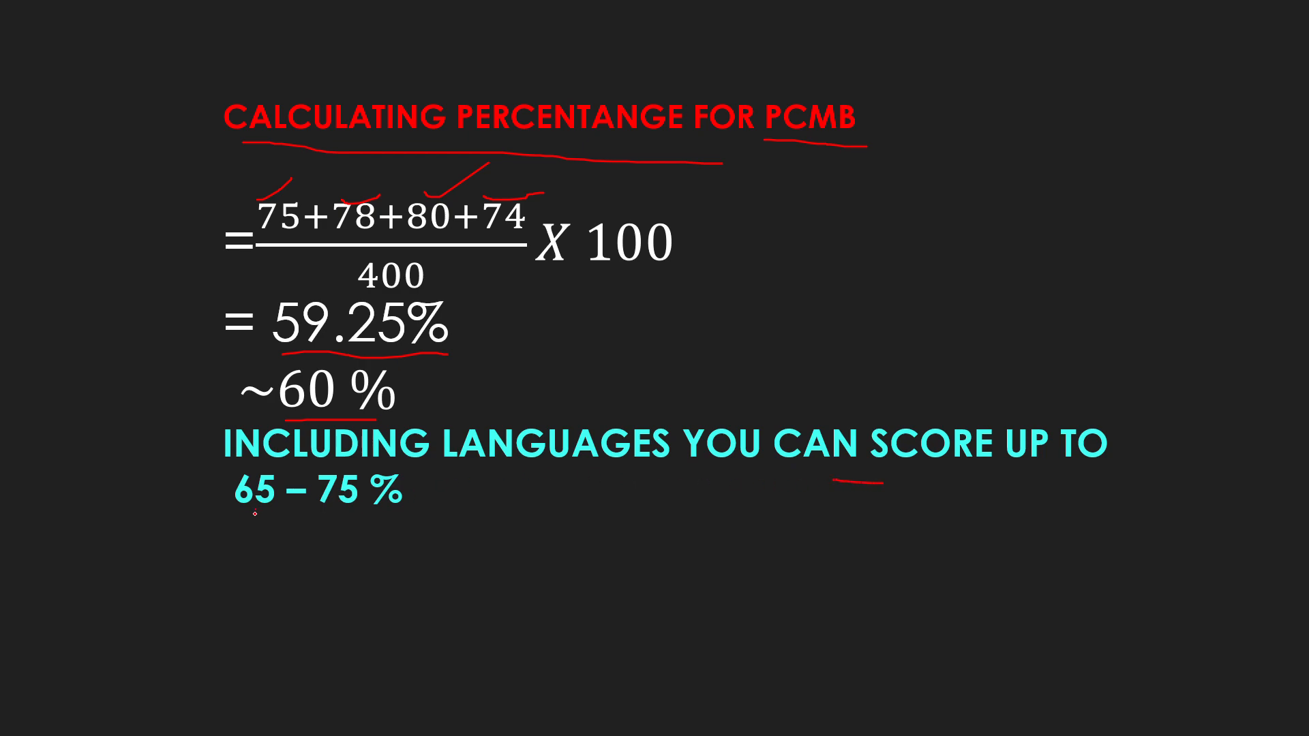
drag(255, 515, 386, 519)
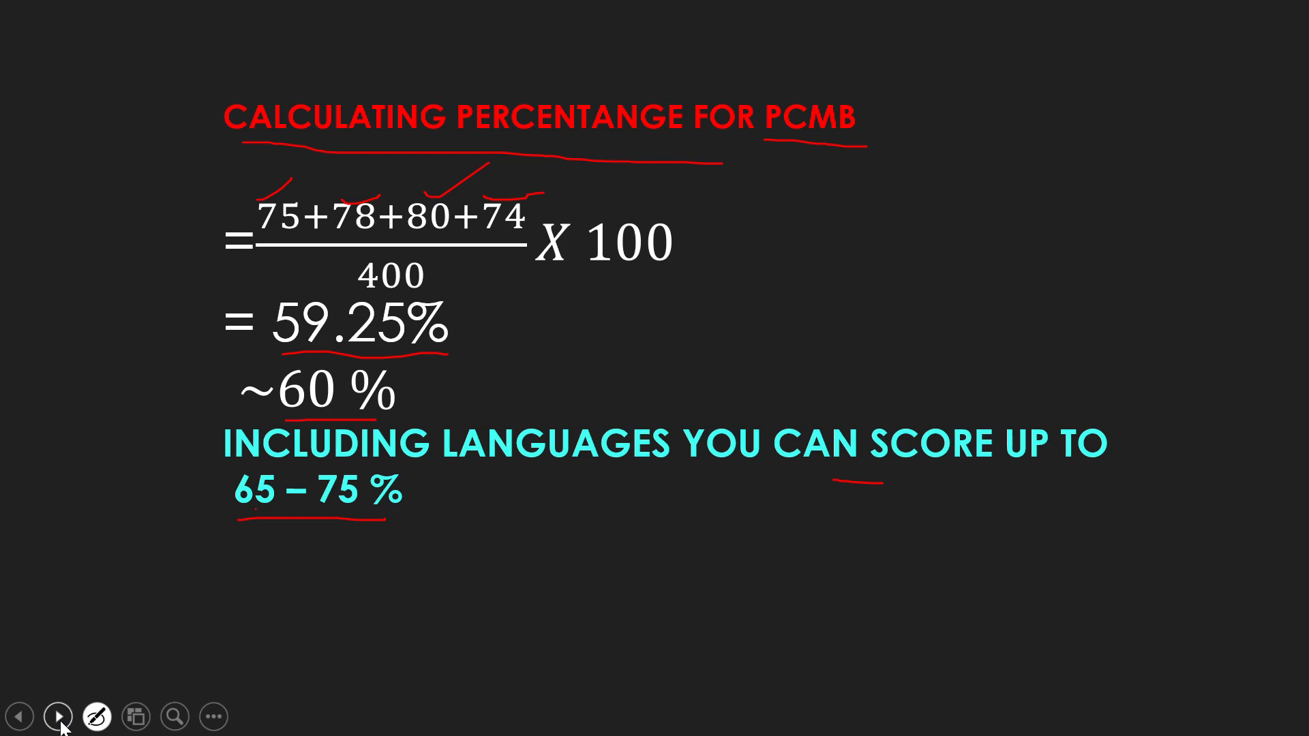
Tick the Telegram, YouTube, Instagram and Like Comment Share banners, then advance to WISH YOU ALL THE BEST!
click(58, 716)
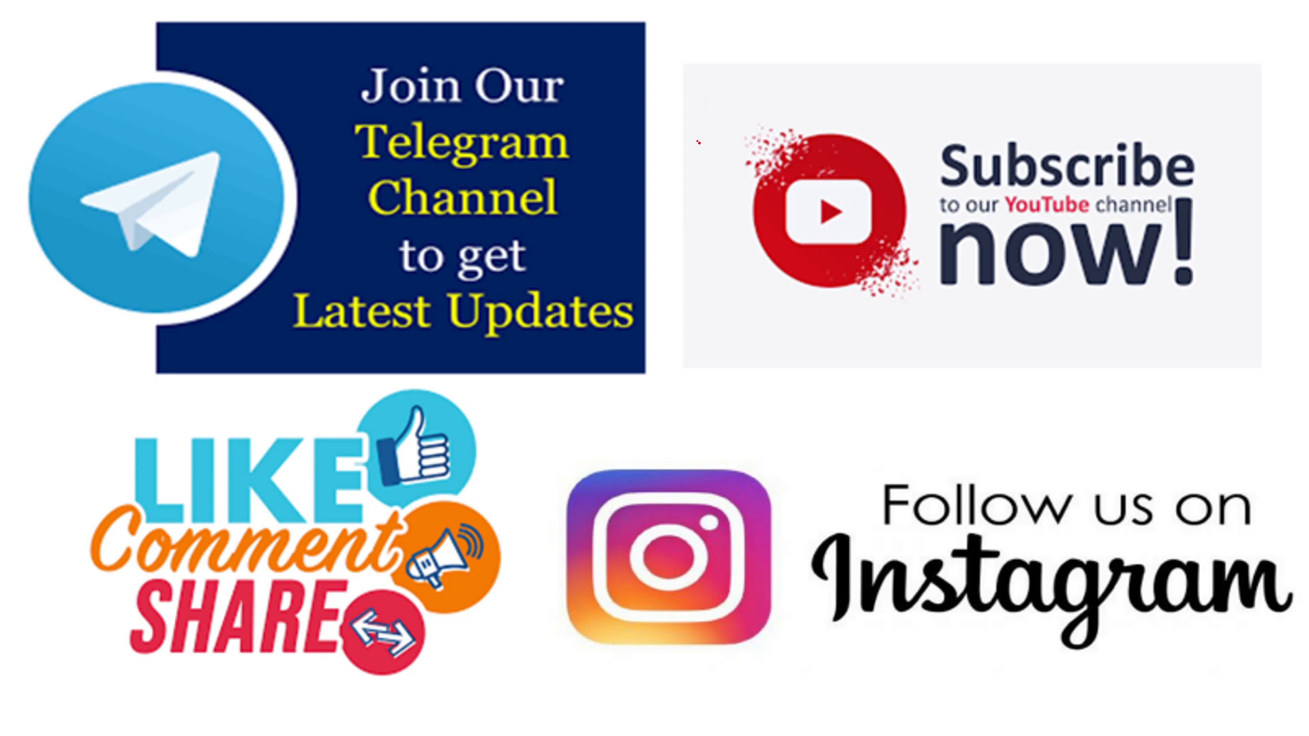
drag(707, 162, 975, 16)
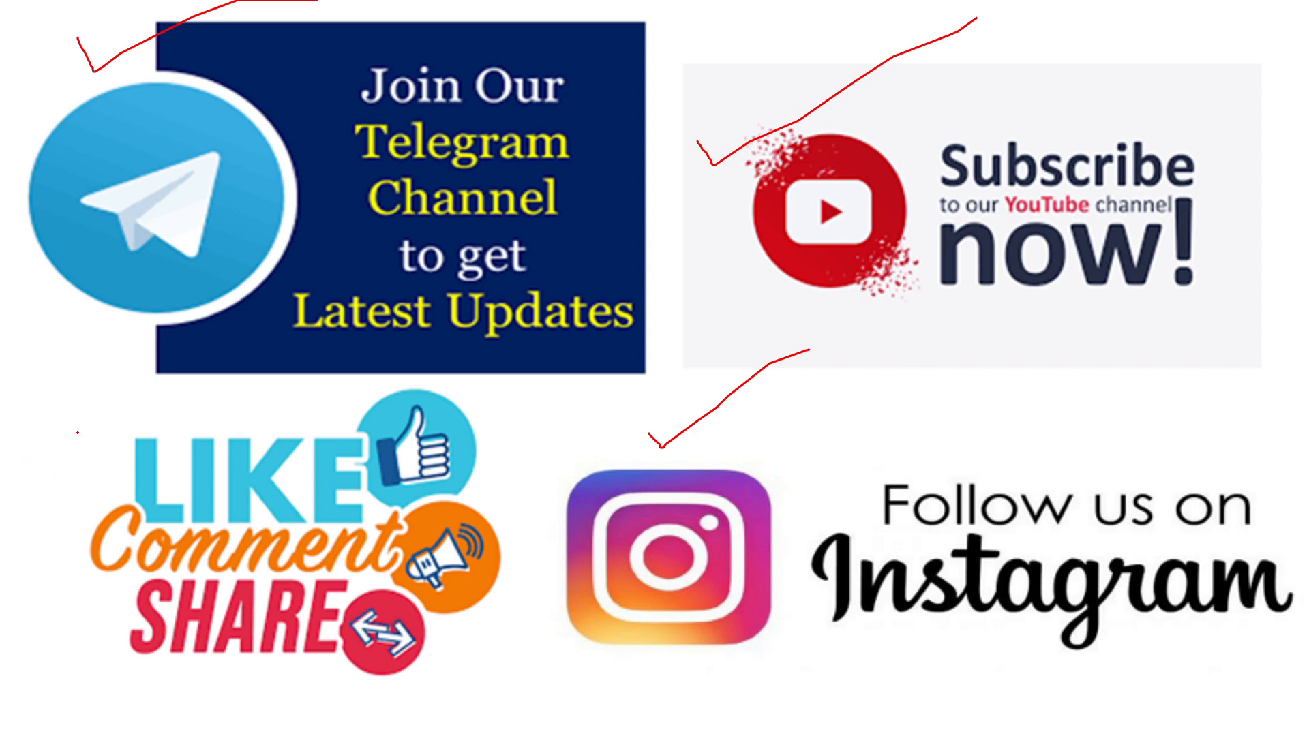
drag(292, 385, 79, 442)
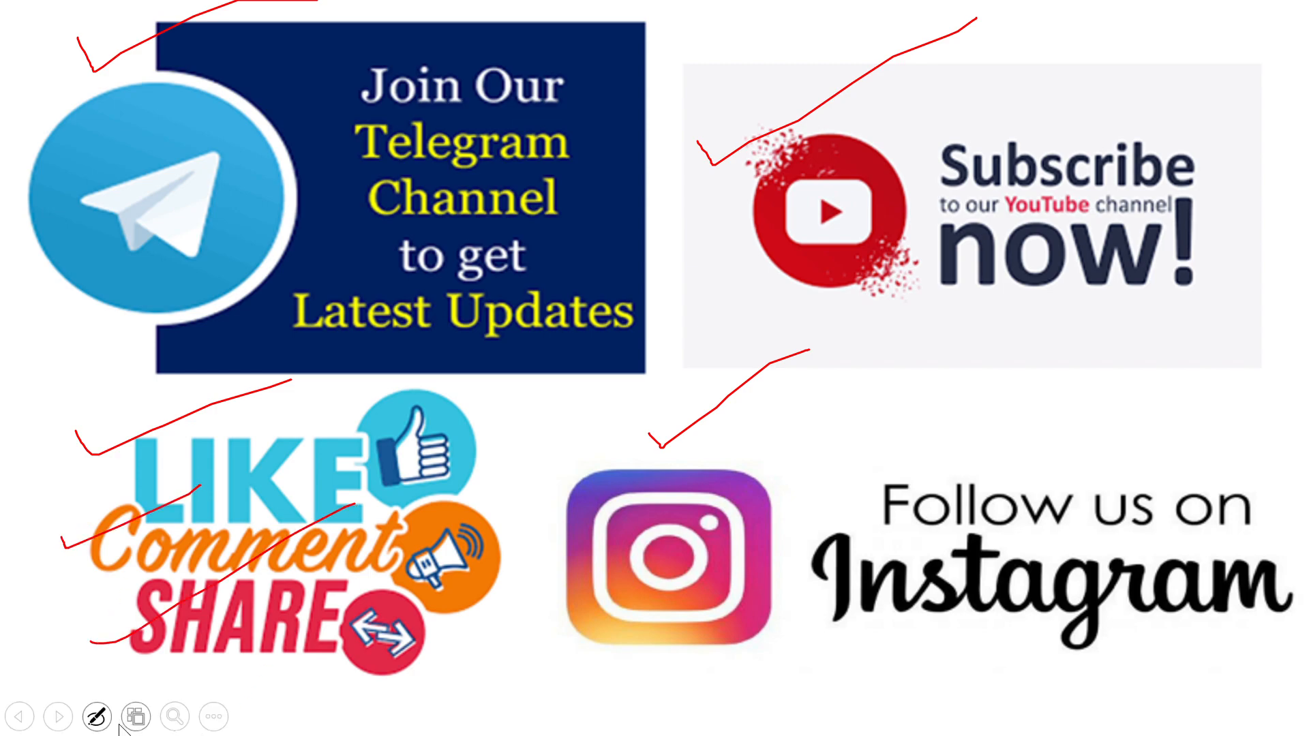
click(59, 716)
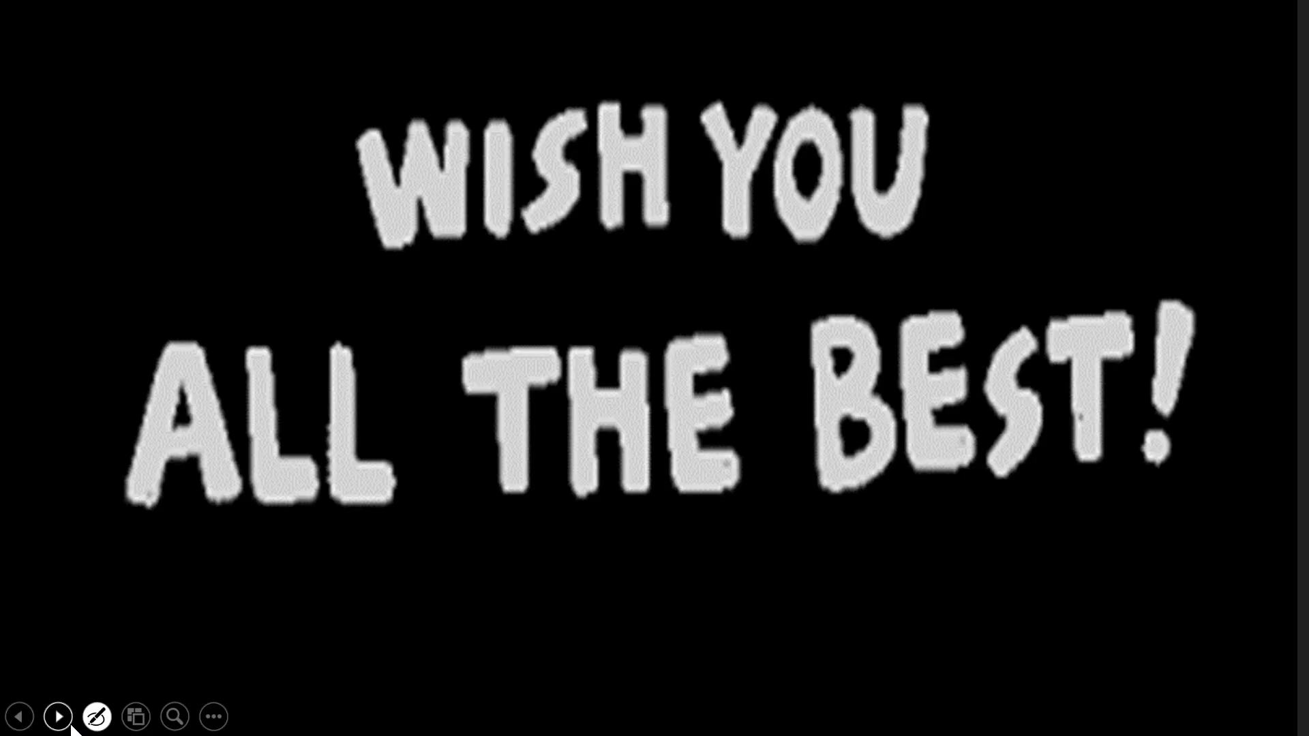